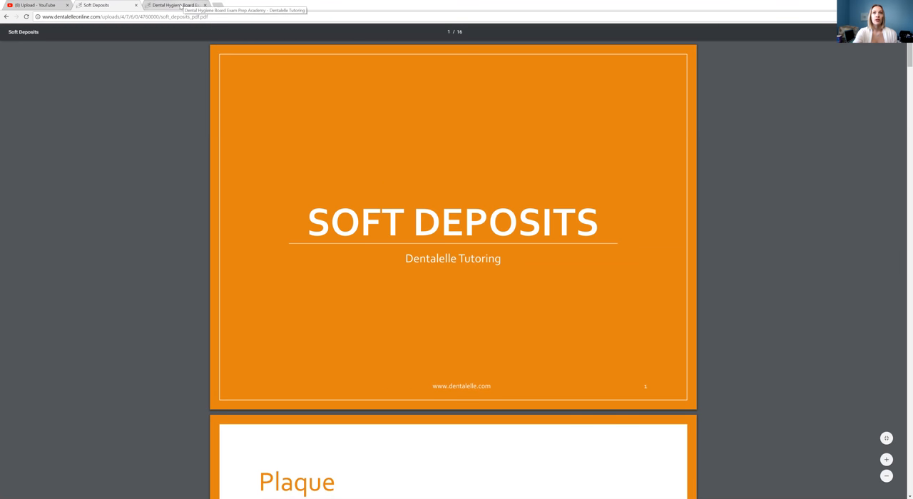
Step: Show the Dental Hygiene Board course index listing Radiography, Disease Prevention and Dental Materials
{"action": "left_click", "coordinate": [174, 6]}
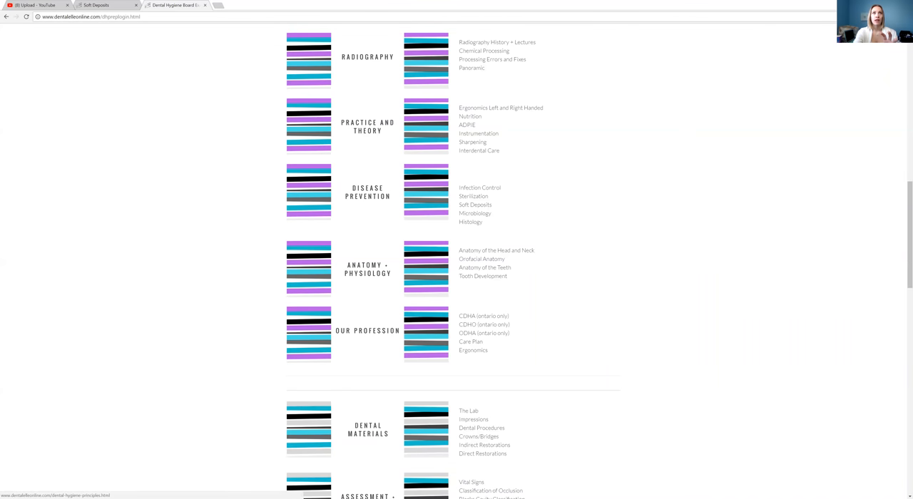
{"action": "left_click", "coordinate": [88, 17]}
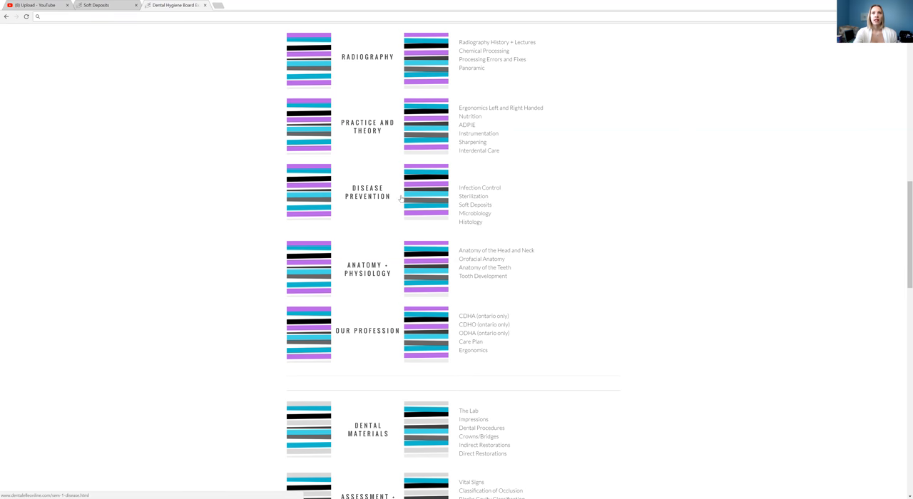
{"action": "mouse_move", "coordinate": [383, 220]}
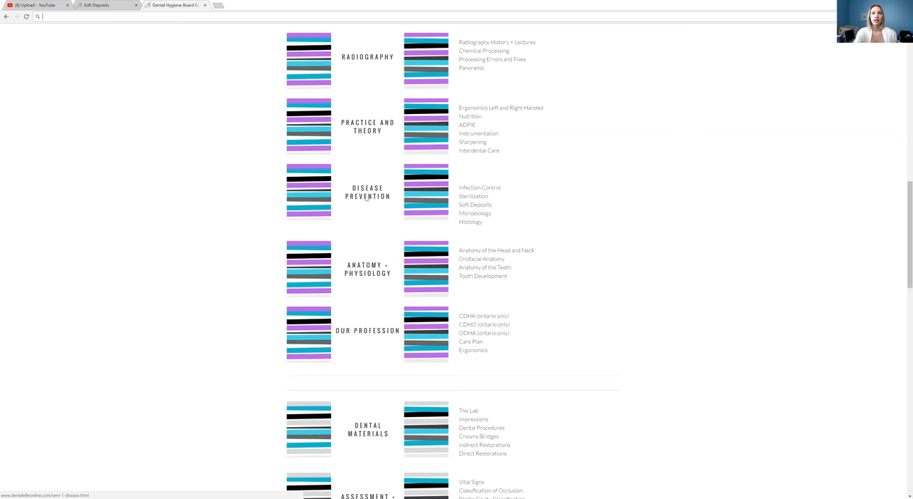
Step: Open the Soft Deposits PDF from the Disease Prevention unit's file list
{"action": "left_click", "coordinate": [368, 191]}
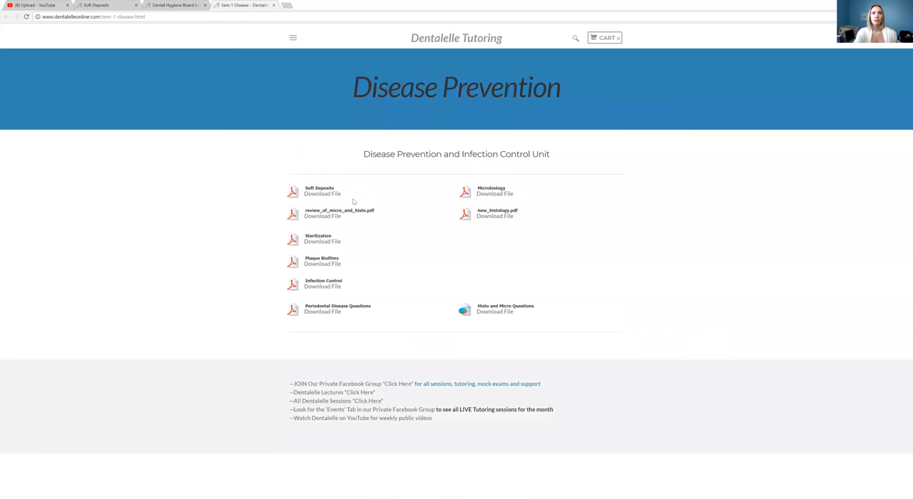
{"action": "mouse_move", "coordinate": [322, 194]}
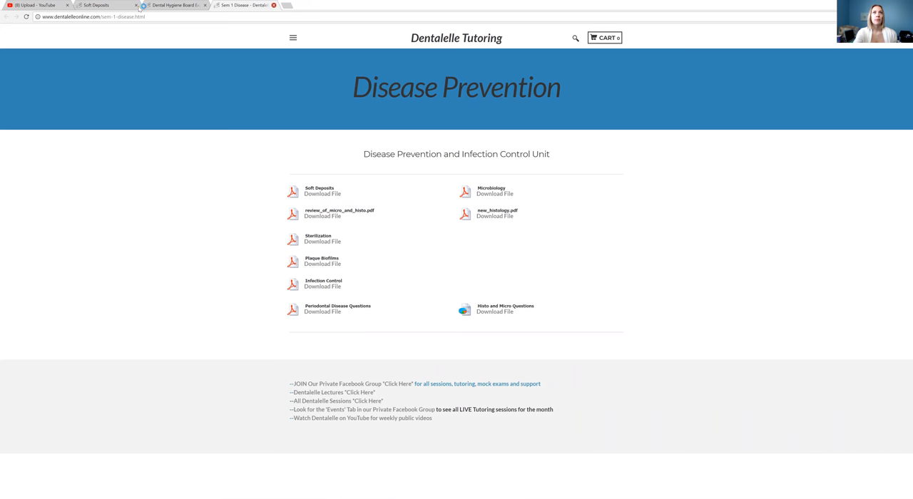
{"action": "left_click", "coordinate": [319, 191]}
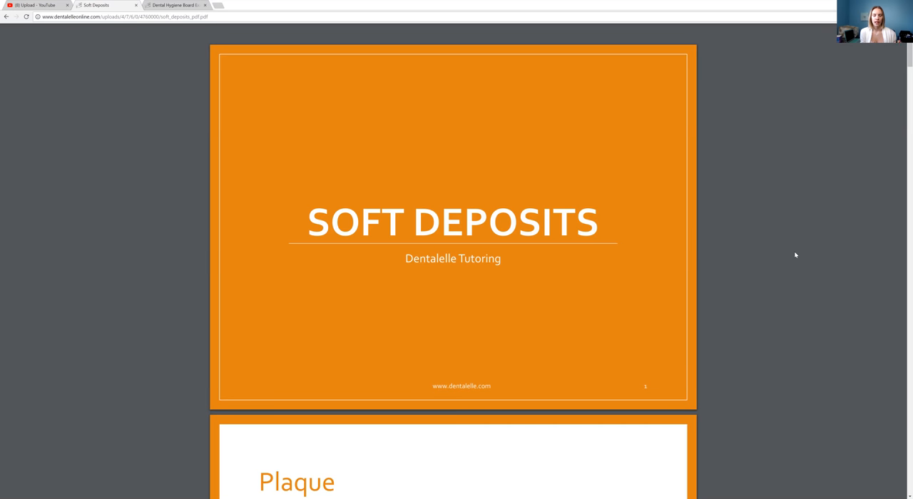
Step: Scroll past the title to the Plaque slide defining supragingival and subgingival plaque
{"action": "scroll", "scroll_direction": "down", "scroll_amount": 3}
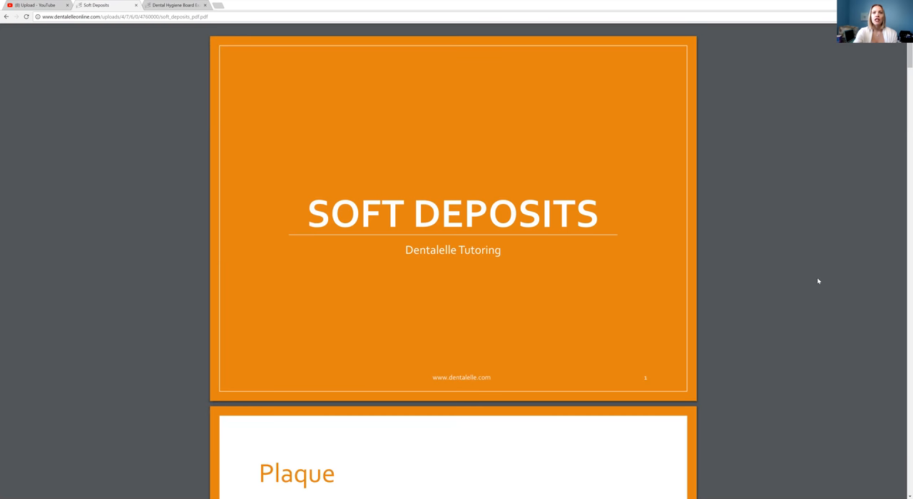
{"action": "scroll", "scroll_direction": "down", "scroll_amount": 3}
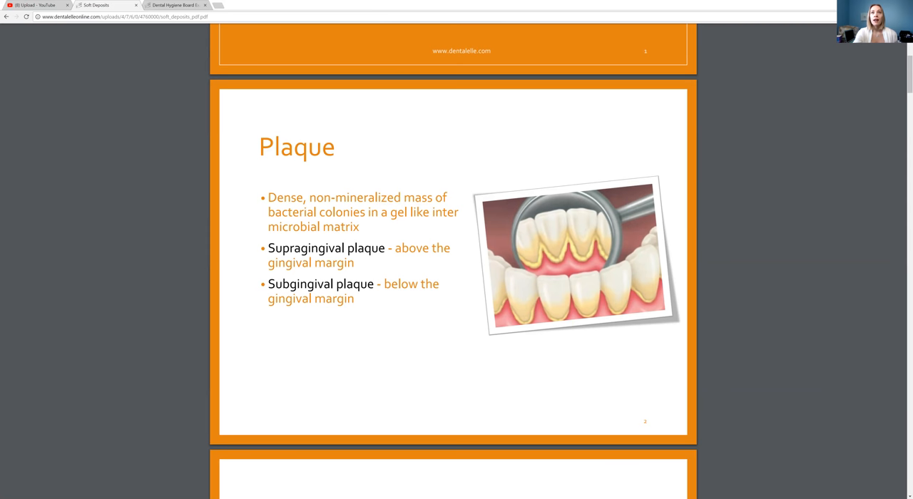
{"action": "mouse_move", "coordinate": [325, 188]}
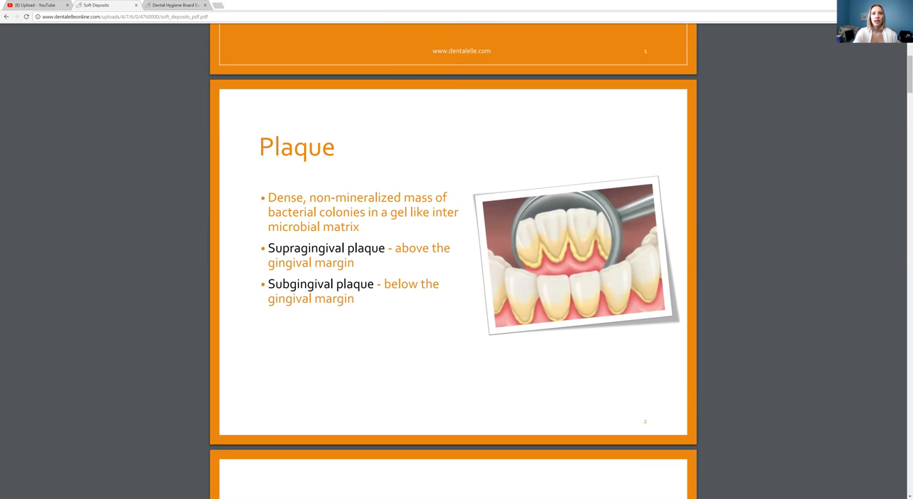
Step: Scroll to the Formation of Plaque slide on Stage 1 pellicle formation
{"action": "scroll", "scroll_direction": "down", "scroll_amount": 3}
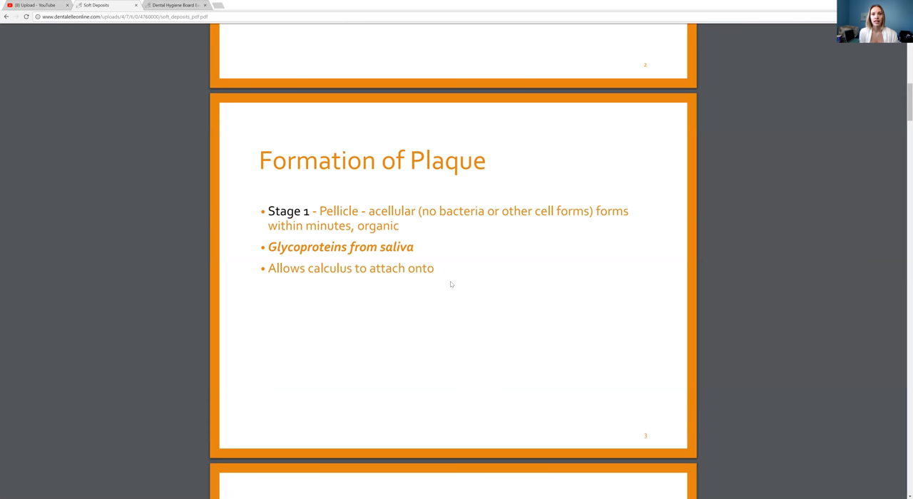
{"action": "mouse_move", "coordinate": [411, 320]}
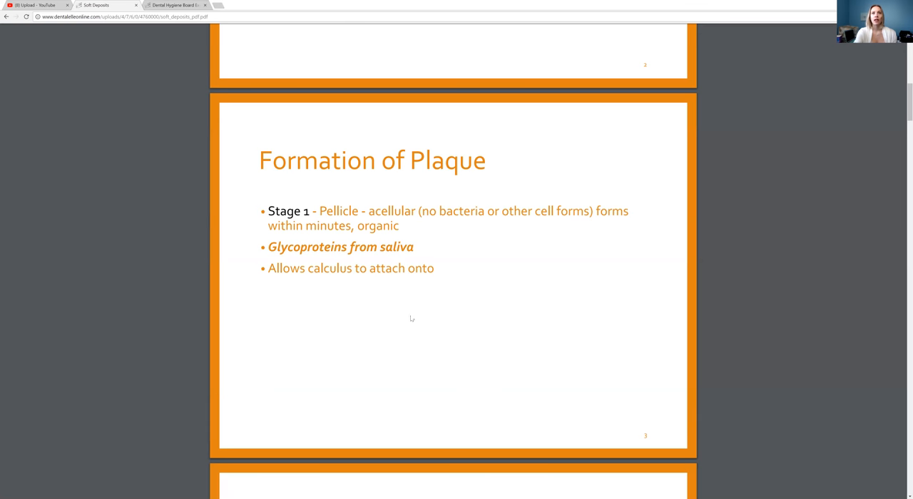
{"action": "mouse_move", "coordinate": [410, 334]}
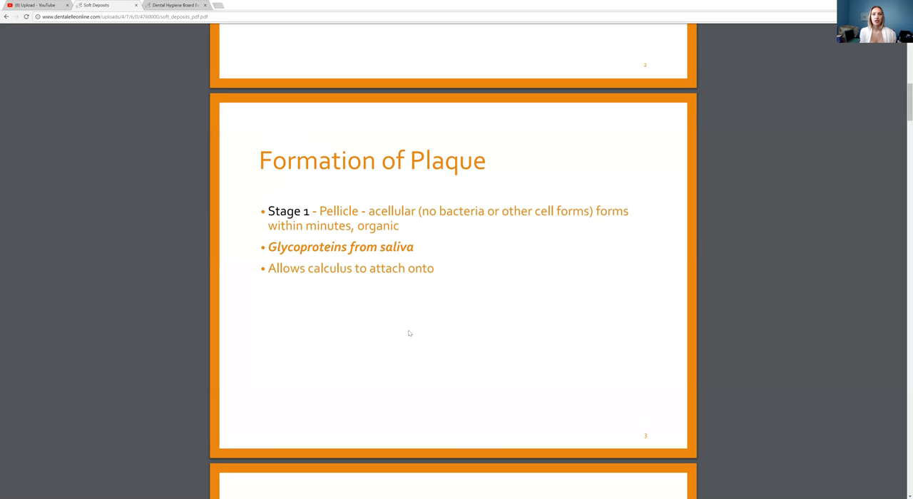
{"action": "mouse_move", "coordinate": [406, 336]}
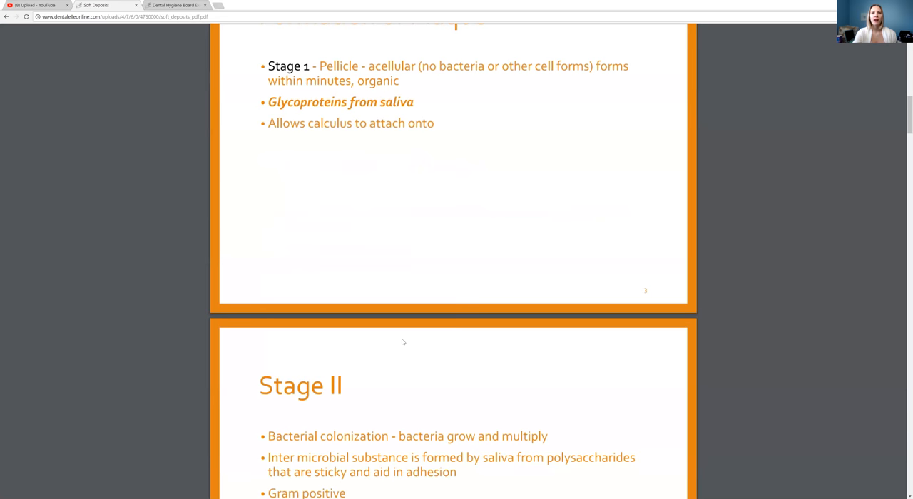
Step: Scroll to the Stage II colonization and Stage III maturation slide
{"action": "scroll", "scroll_direction": "down", "scroll_amount": 3}
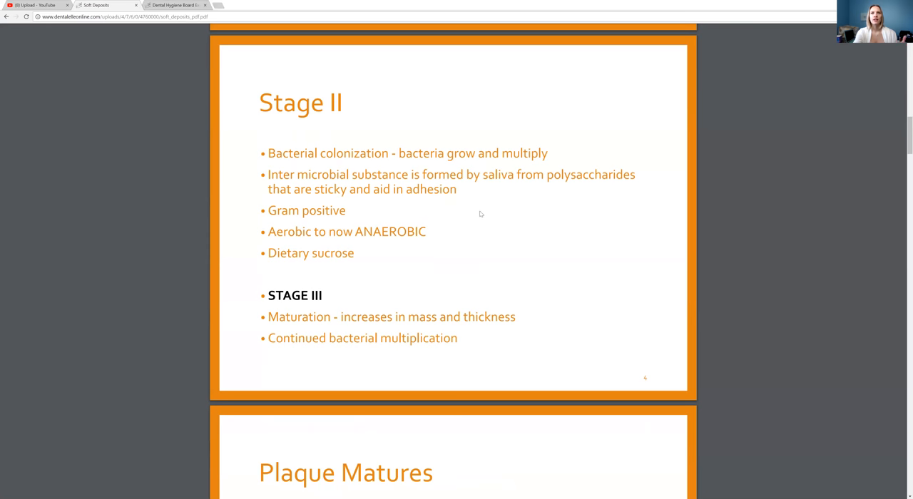
{"action": "mouse_move", "coordinate": [474, 191]}
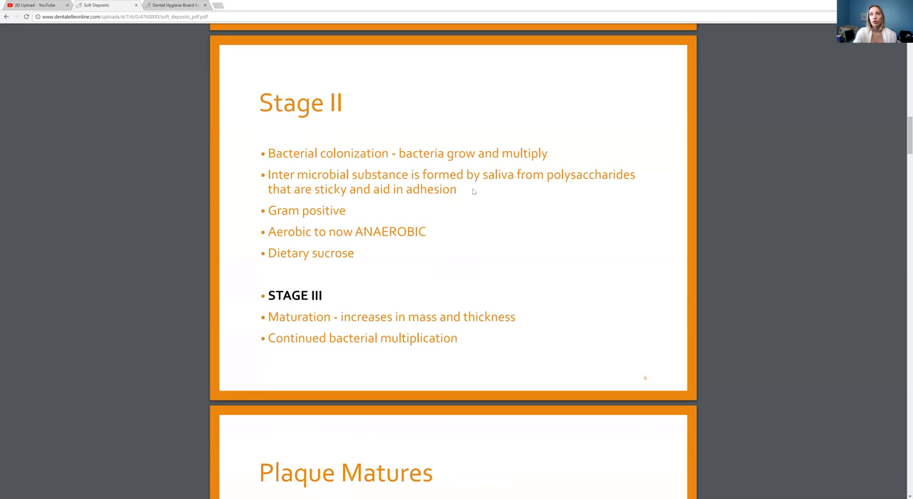
{"action": "mouse_move", "coordinate": [498, 192]}
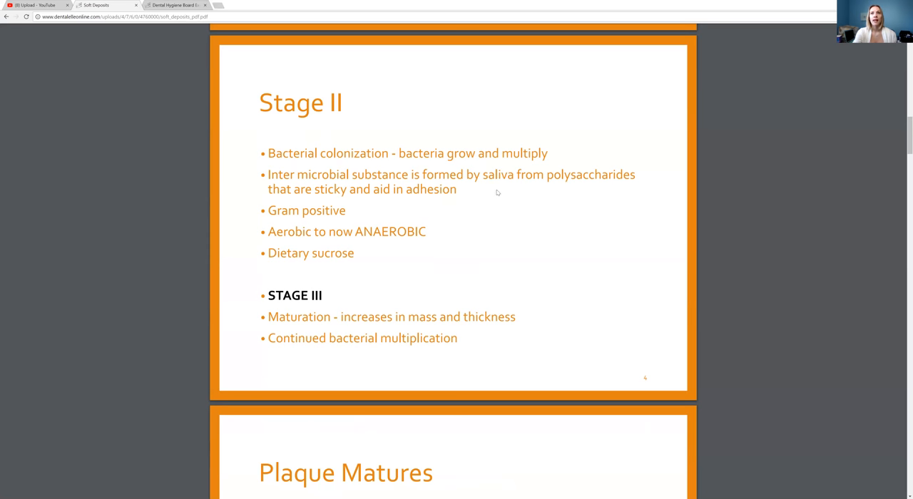
{"action": "mouse_move", "coordinate": [488, 197]}
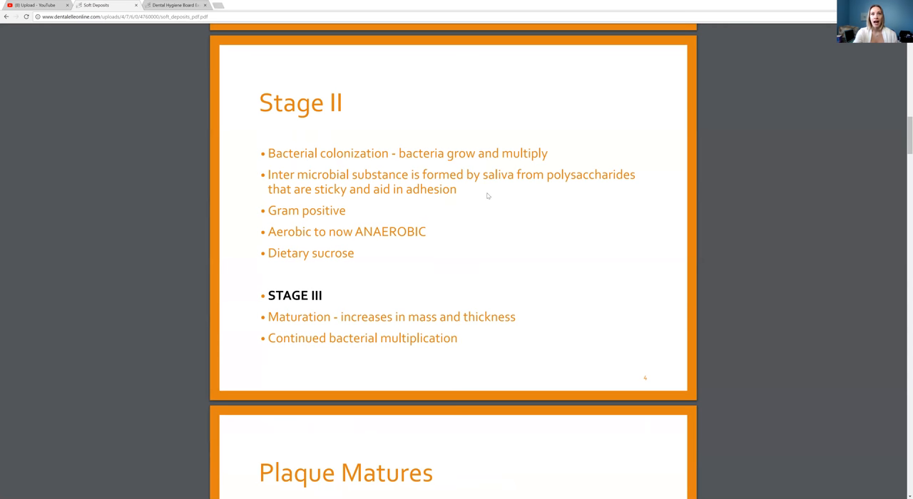
{"action": "mouse_move", "coordinate": [471, 206]}
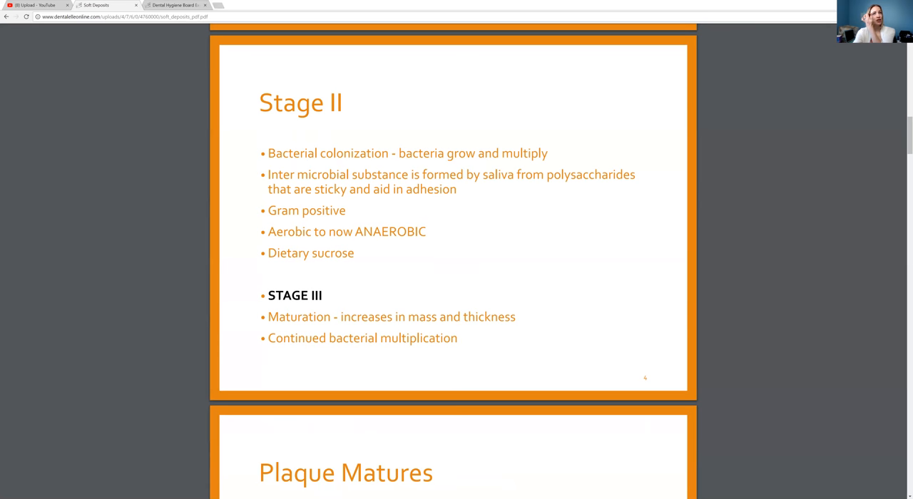
{"action": "mouse_move", "coordinate": [368, 218]}
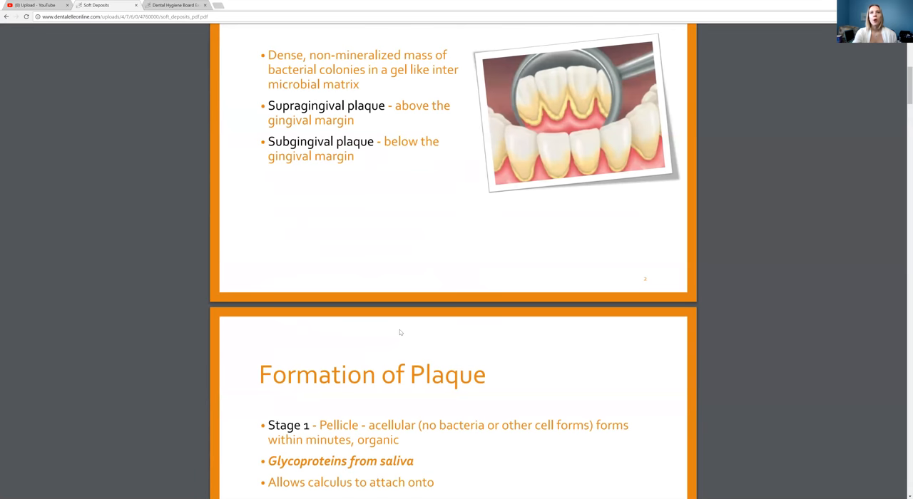
{"action": "scroll", "scroll_direction": "down", "scroll_amount": 3}
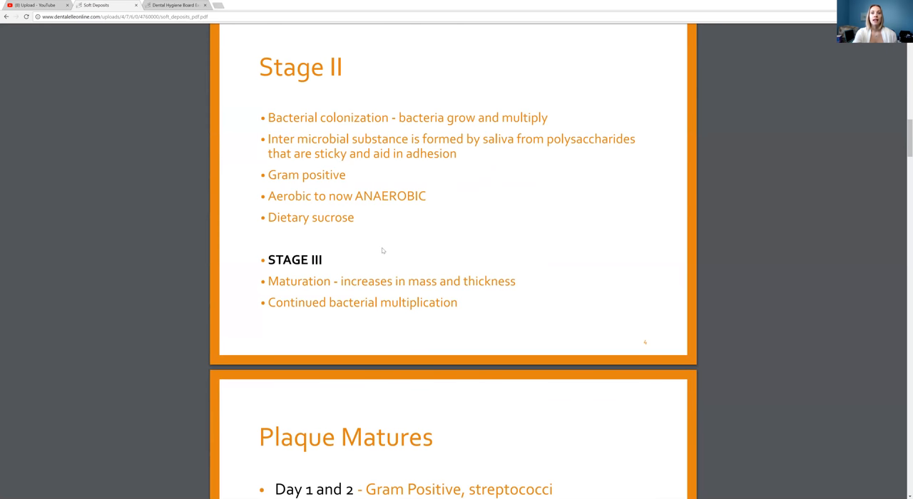
{"action": "mouse_move", "coordinate": [385, 235]}
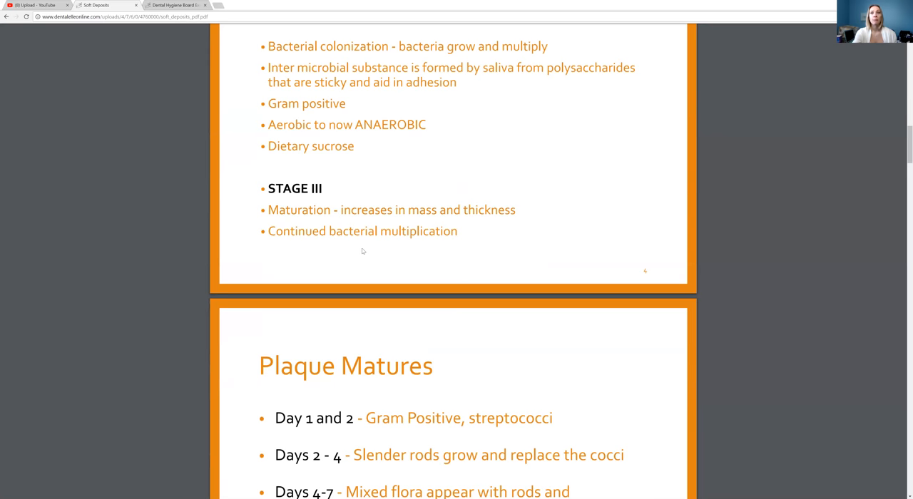
Step: Scroll through Plaque Matures and Subgingival to the Calculus slide
{"action": "scroll", "scroll_direction": "down", "scroll_amount": 3}
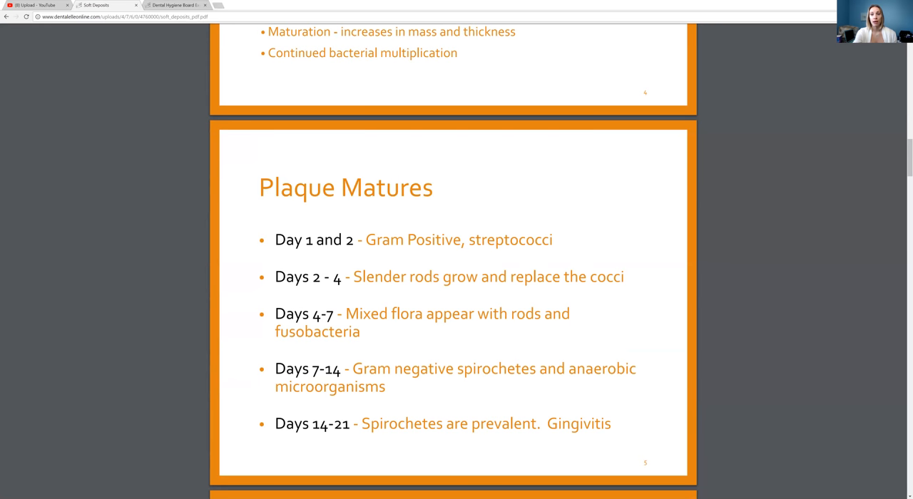
{"action": "mouse_move", "coordinate": [368, 443]}
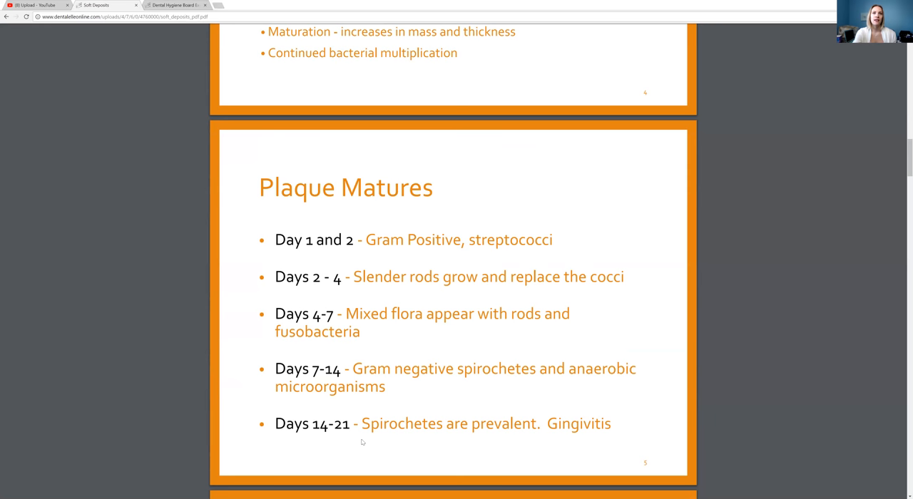
{"action": "mouse_move", "coordinate": [362, 440]}
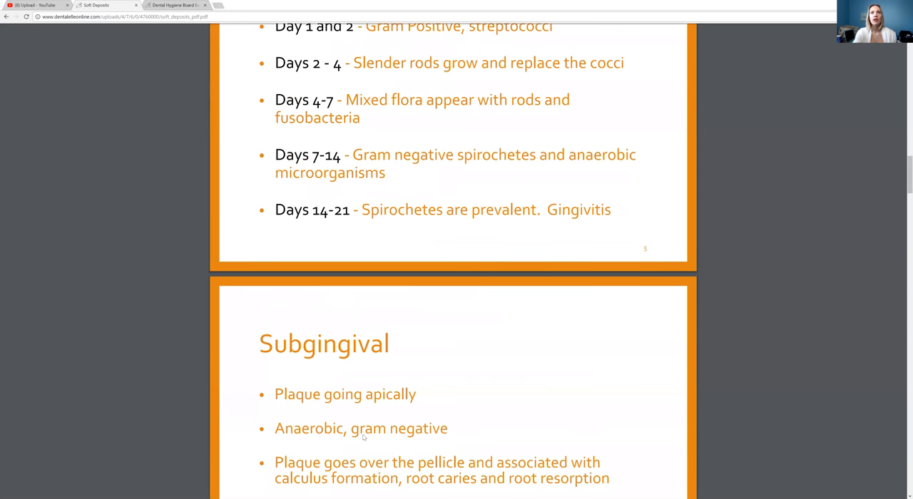
{"action": "scroll", "scroll_direction": "down", "scroll_amount": 3}
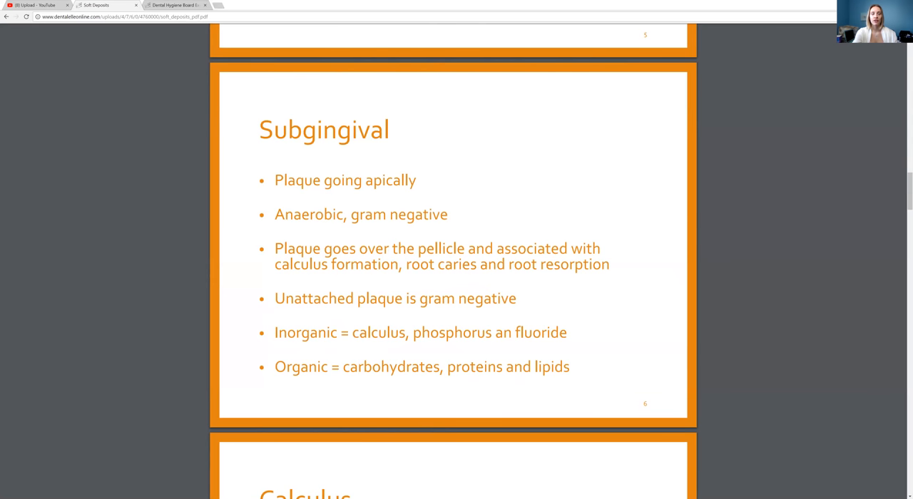
{"action": "mouse_move", "coordinate": [307, 323]}
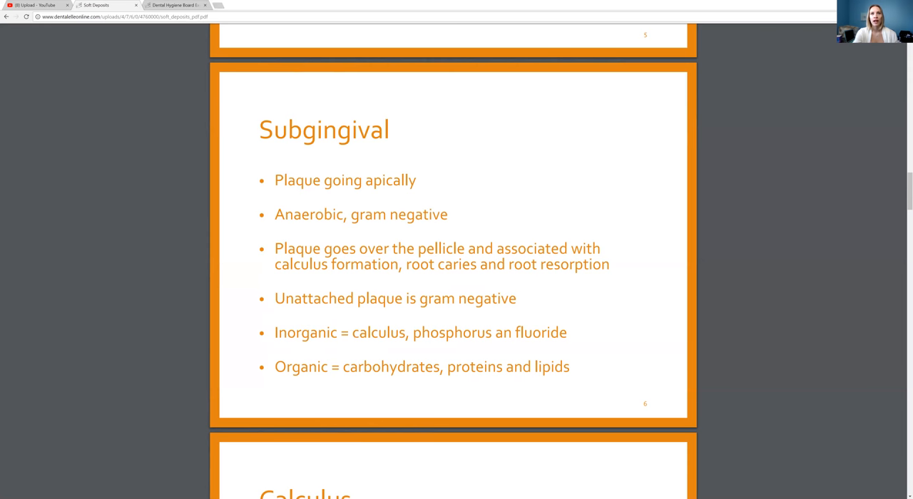
{"action": "mouse_move", "coordinate": [409, 234]}
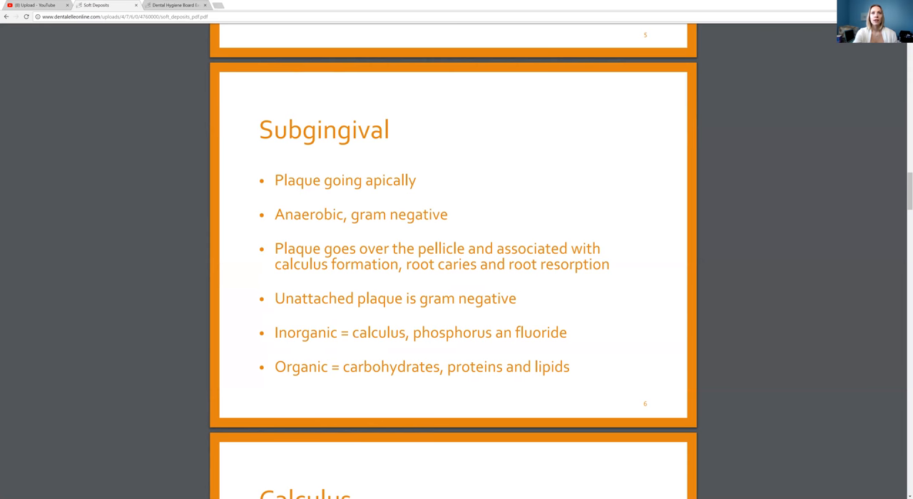
{"action": "scroll", "scroll_direction": "down", "scroll_amount": 3}
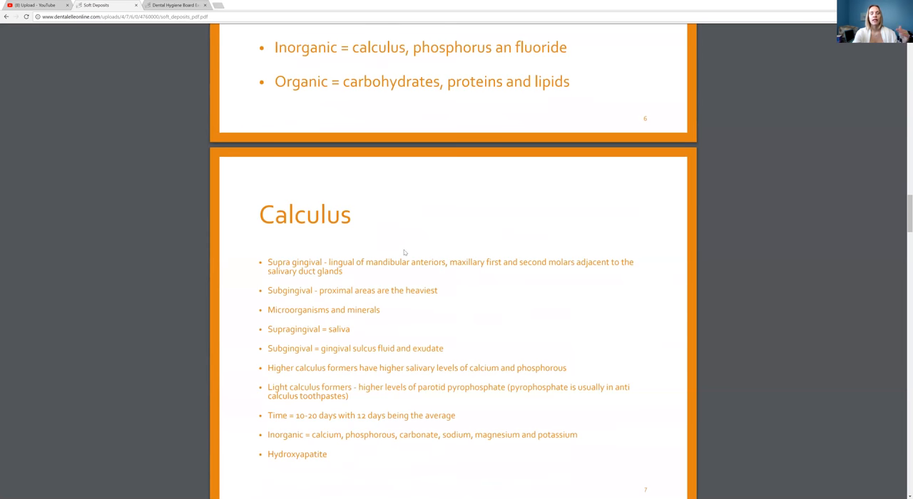
Step: Read through the Calculus slide until the Calculus Attachment title appears
{"action": "scroll", "scroll_direction": "down", "scroll_amount": 3}
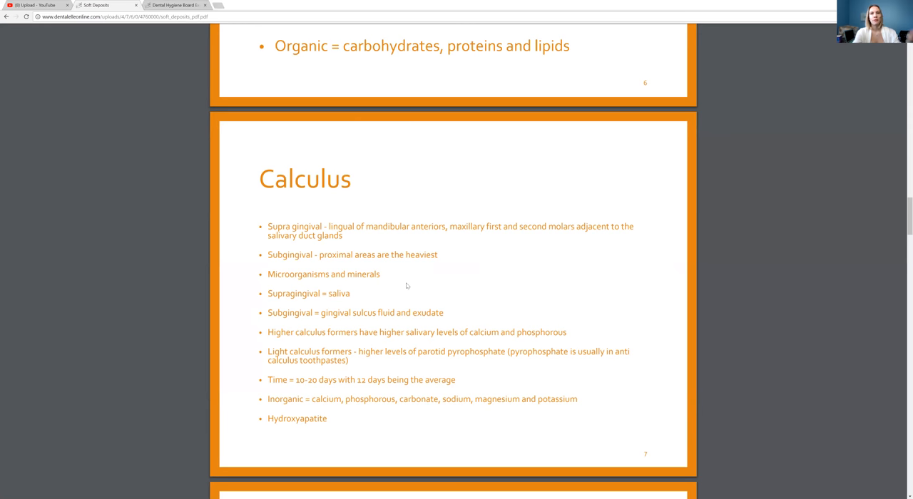
{"action": "mouse_move", "coordinate": [379, 304]}
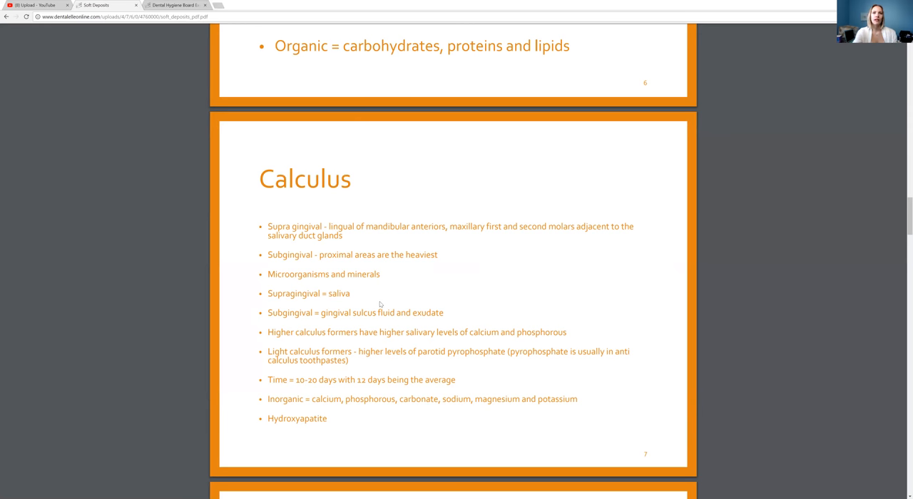
{"action": "mouse_move", "coordinate": [388, 280]}
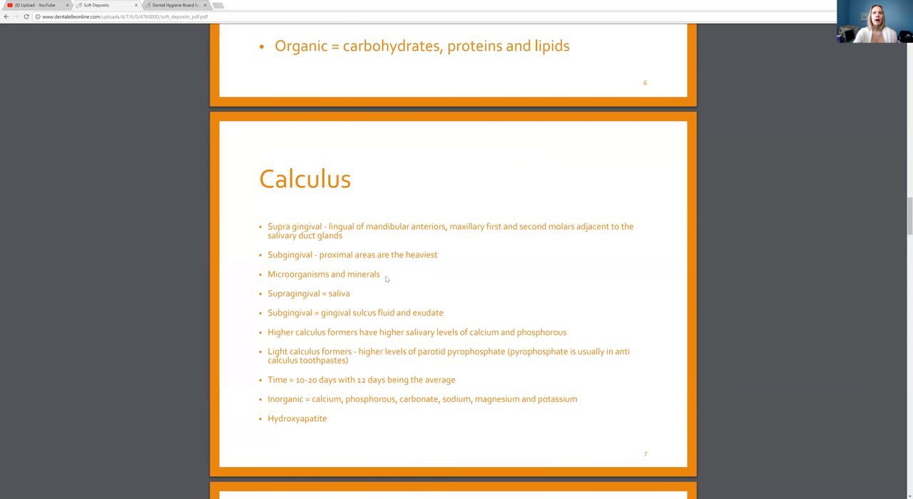
{"action": "mouse_move", "coordinate": [252, 357]}
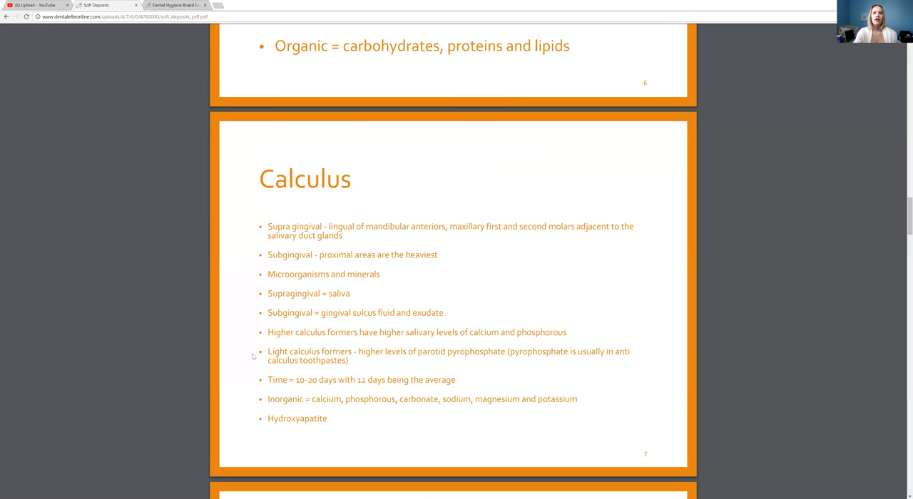
{"action": "mouse_move", "coordinate": [371, 368]}
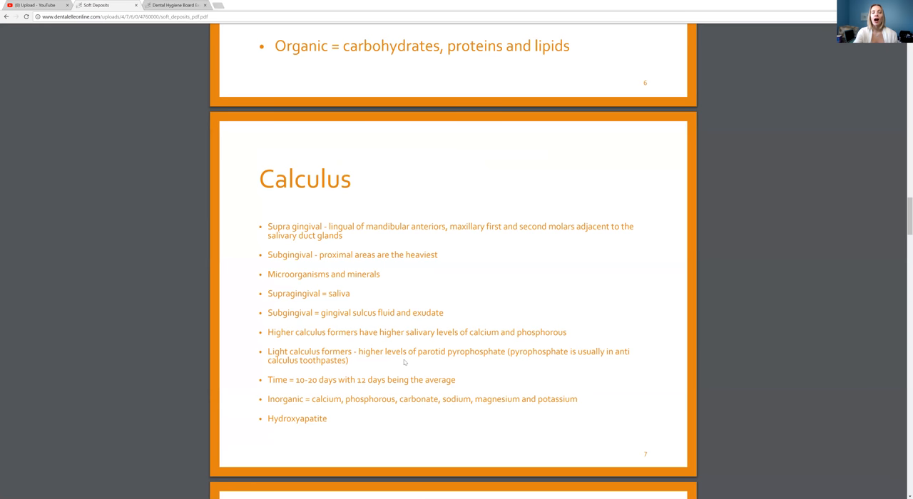
{"action": "left_click_drag", "start_coordinate": [360, 351], "coordinate": [417, 351]}
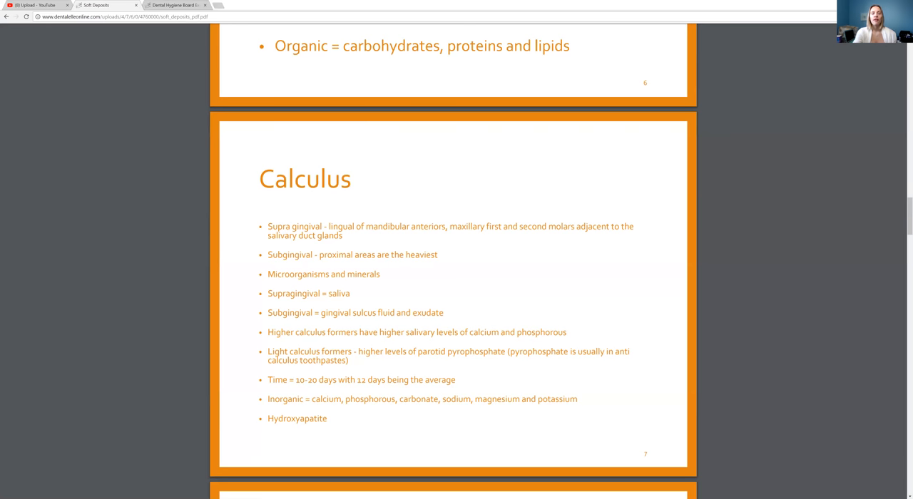
{"action": "mouse_move", "coordinate": [520, 383]}
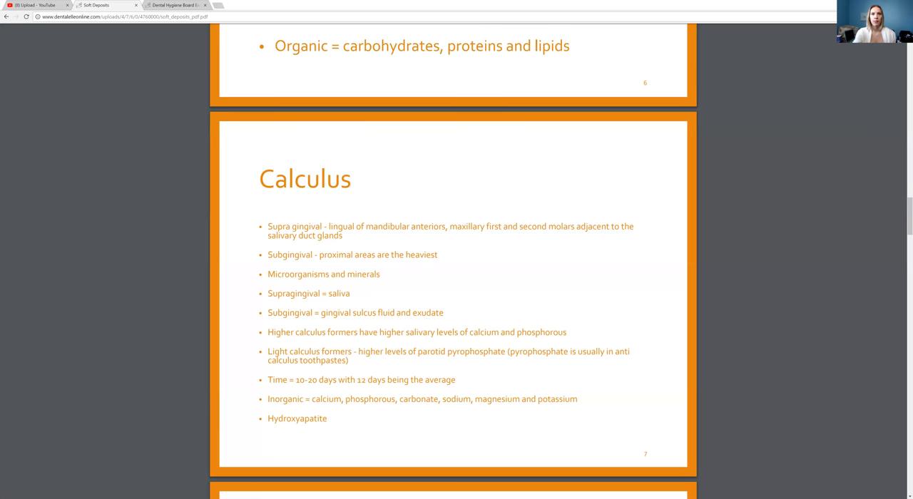
{"action": "scroll", "scroll_direction": "down", "scroll_amount": 3}
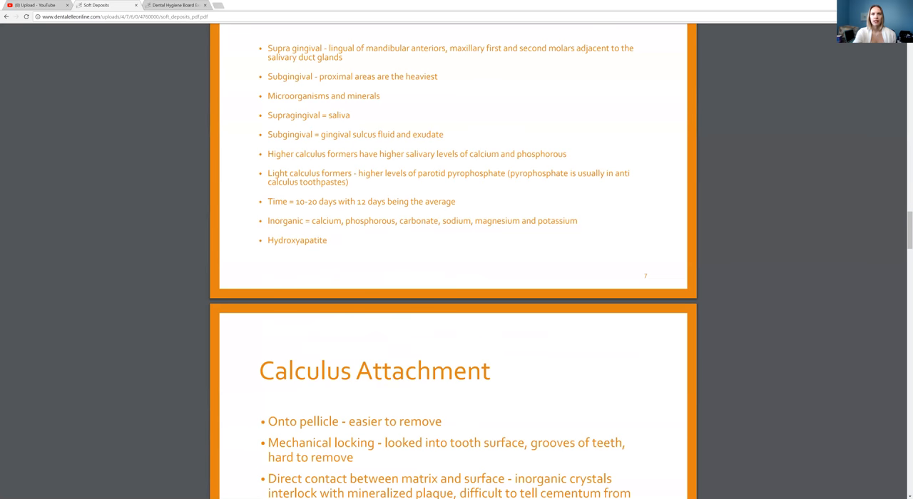
Step: Scroll past Calculus Attachment to the What is Biofilm? slide on dental plaque
{"action": "scroll", "scroll_direction": "down", "scroll_amount": 3}
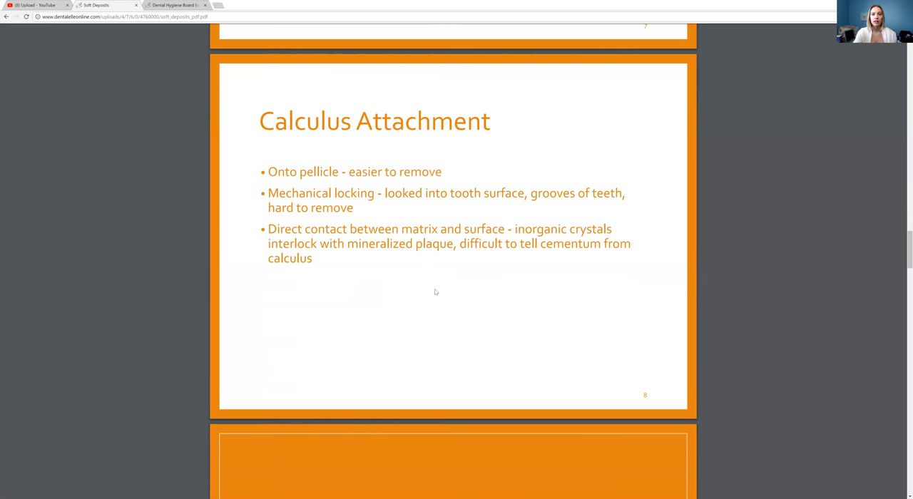
{"action": "mouse_move", "coordinate": [439, 291]}
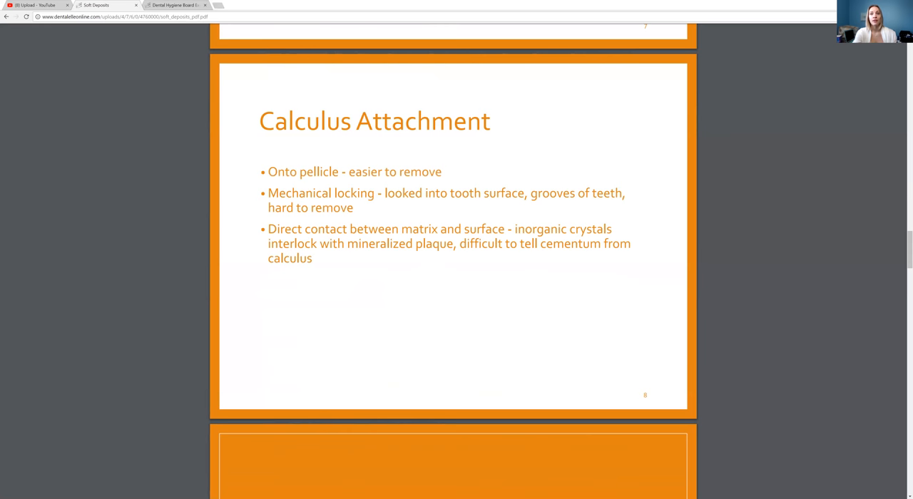
{"action": "scroll", "scroll_direction": "down", "scroll_amount": 3}
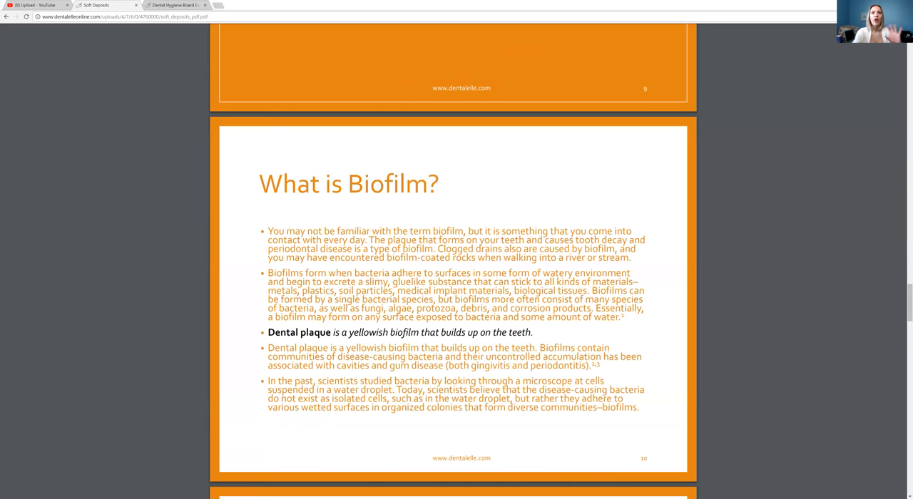
Step: Scroll past the Where and How biofilm slide to Antibiotic Control on oral infections
{"action": "scroll", "scroll_direction": "down", "scroll_amount": 3}
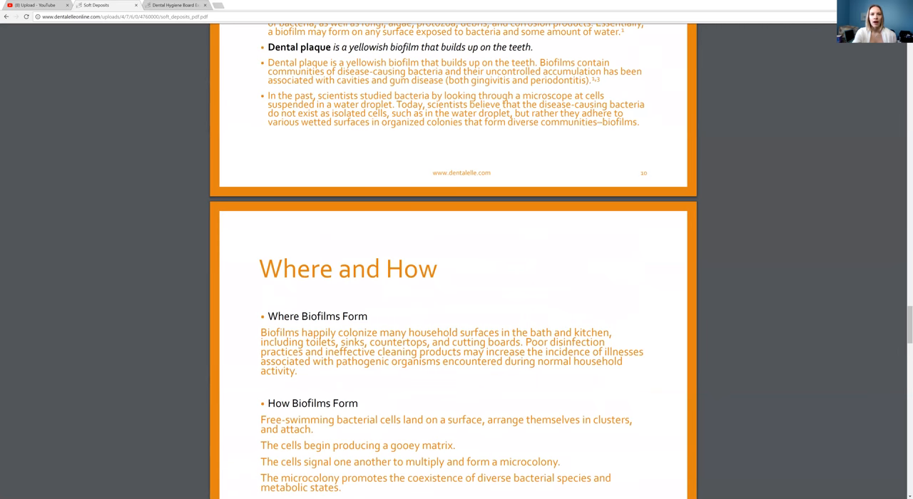
{"action": "scroll", "scroll_direction": "down", "scroll_amount": 3}
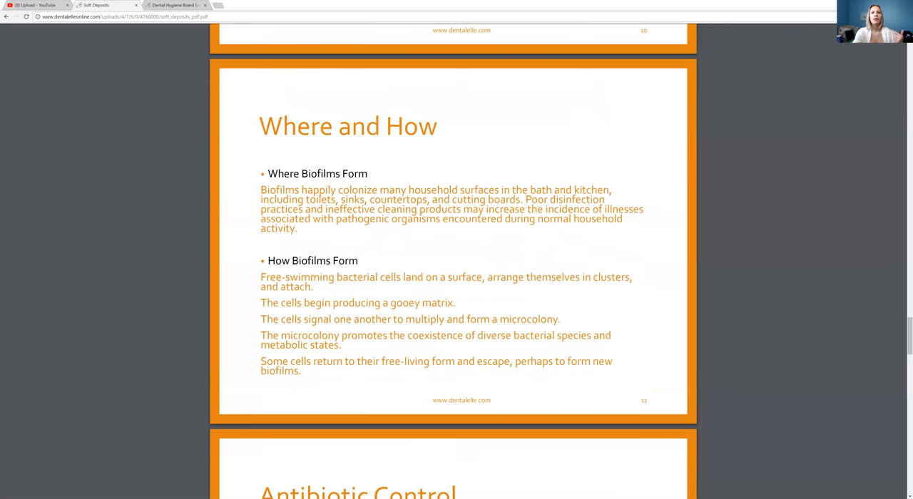
{"action": "scroll", "scroll_direction": "down", "scroll_amount": 3}
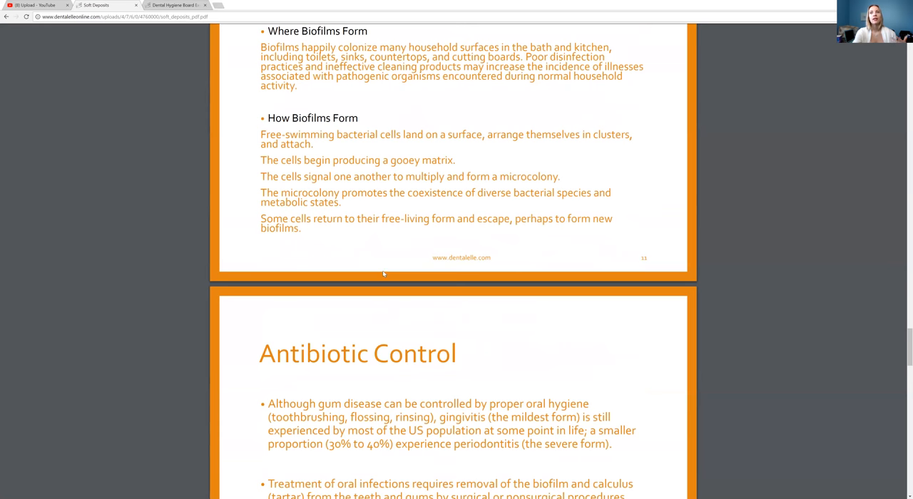
{"action": "scroll", "scroll_direction": "down", "scroll_amount": 3}
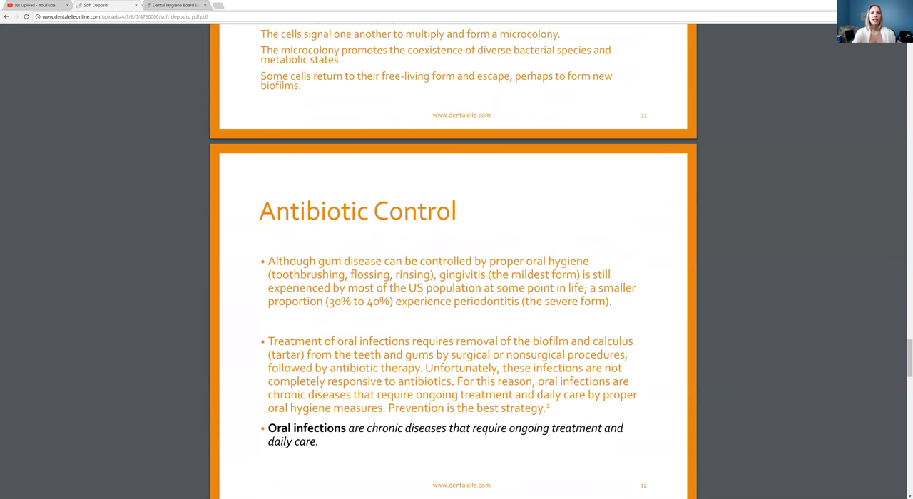
{"action": "scroll", "scroll_direction": "down", "scroll_amount": 3}
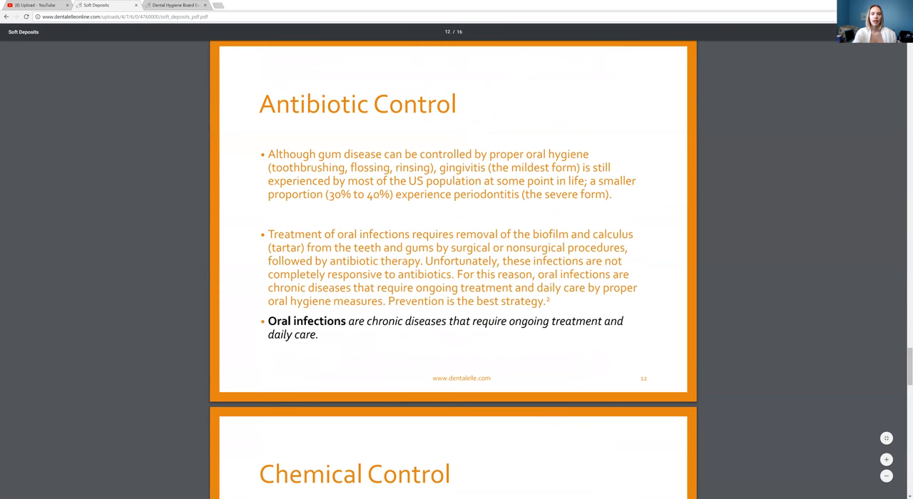
Step: Scroll back to the SOFT DEPOSITS title slide at the top of the PDF
{"action": "scroll", "scroll_direction": "down", "scroll_amount": 3}
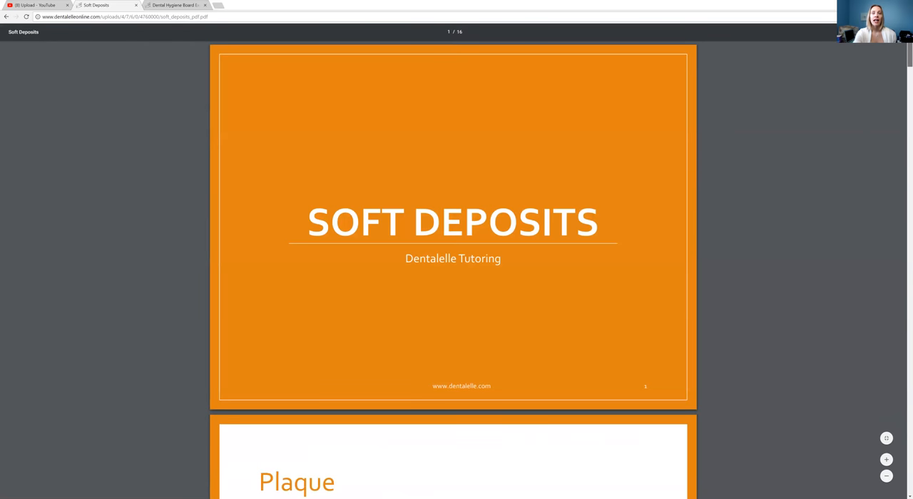
{"action": "mouse_move", "coordinate": [664, 277]}
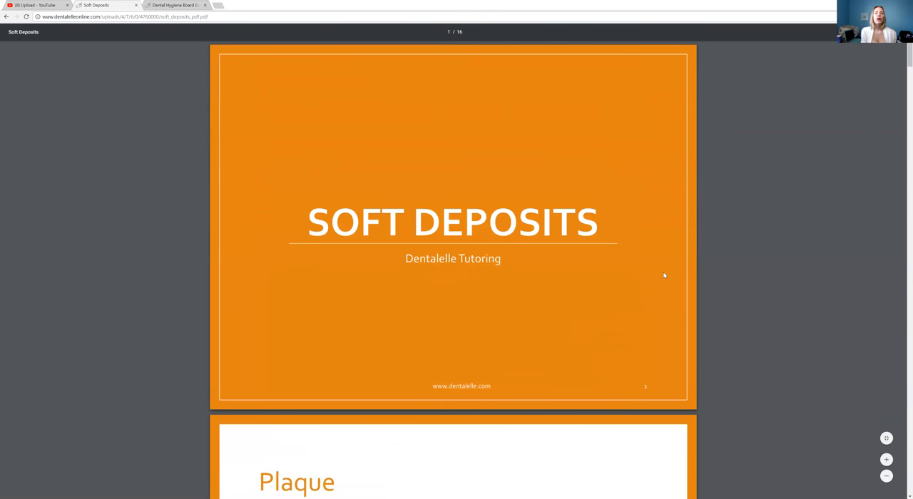